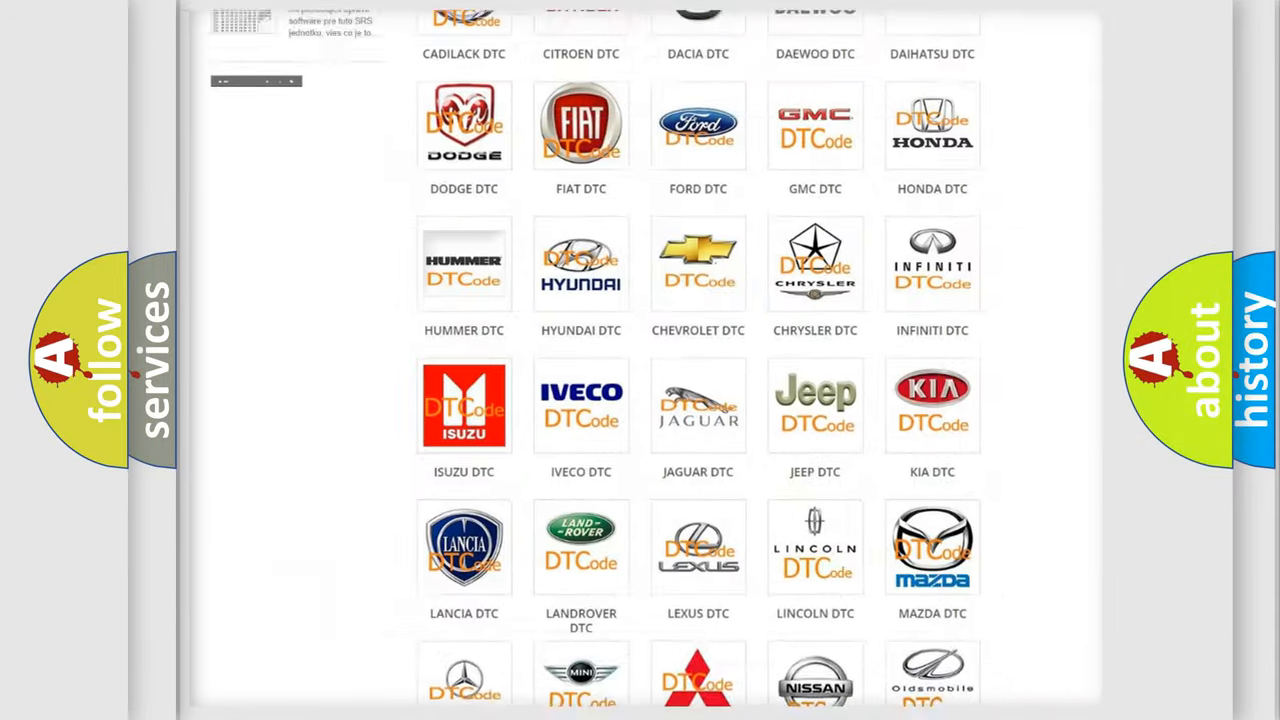
Pick Ford from the DTC brand grid and skim its airbag B-code list.
scroll("up", 3)
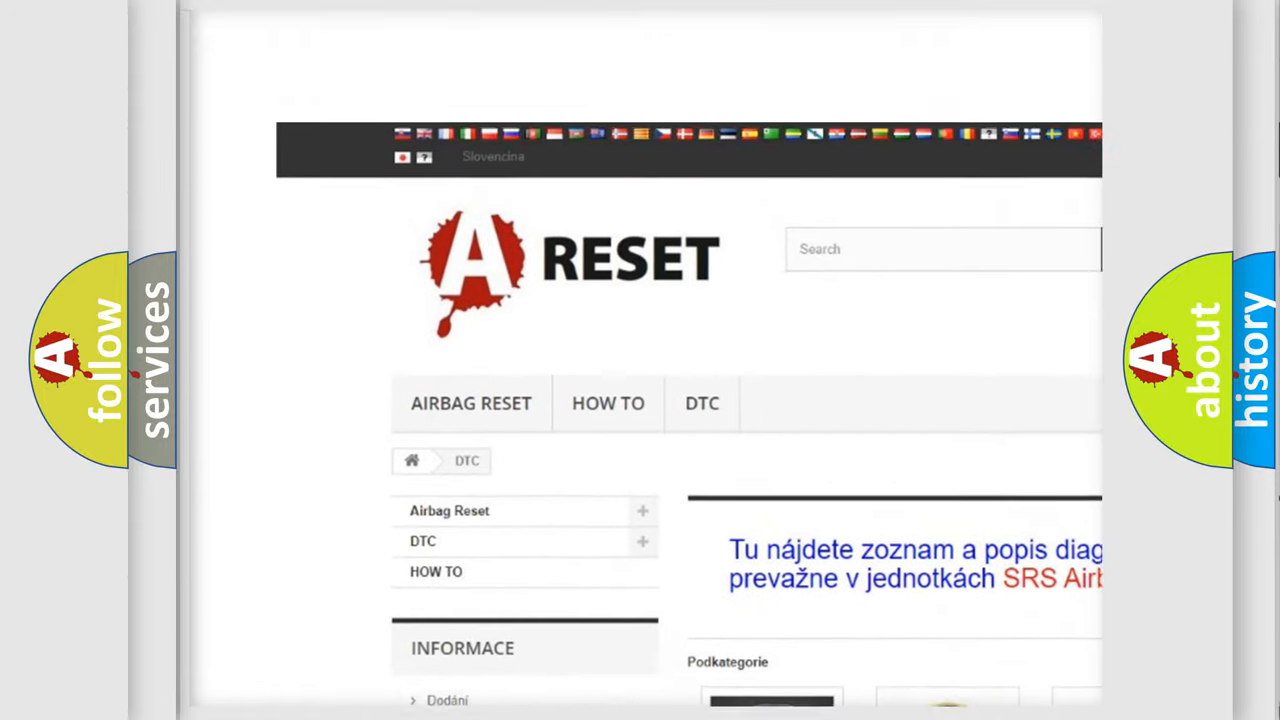
scroll("down", 3)
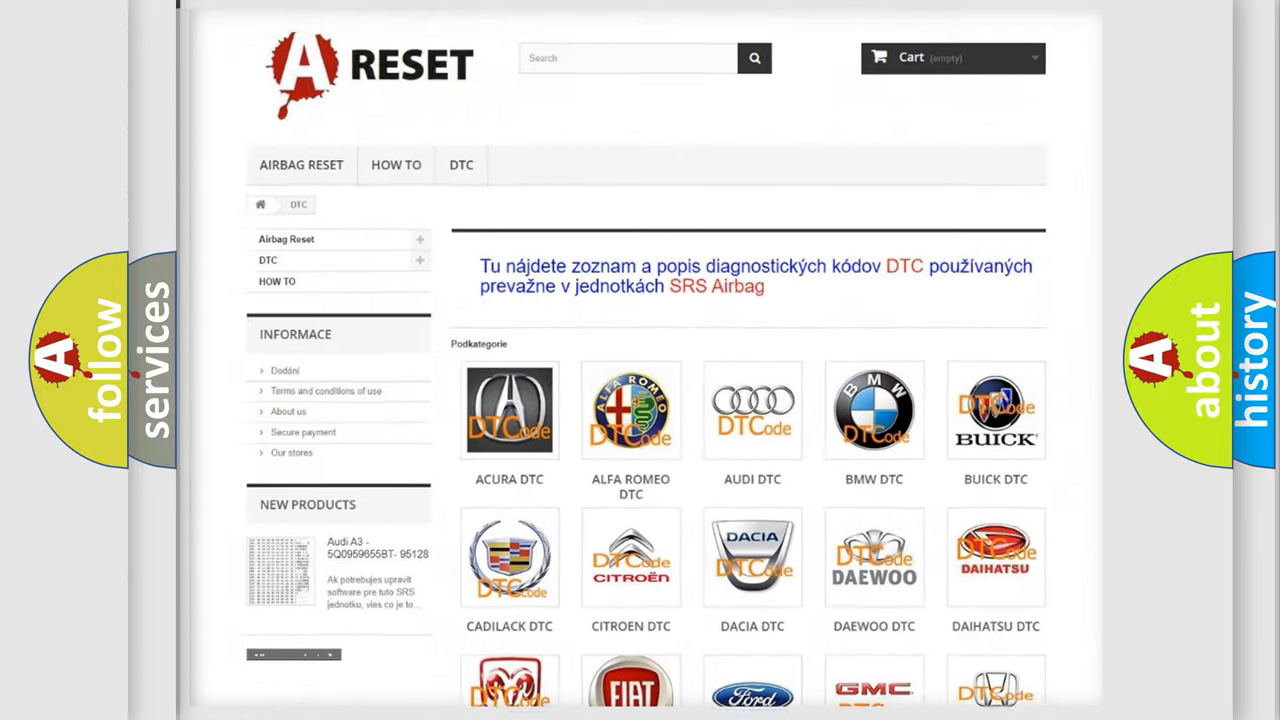
scroll("down", 3)
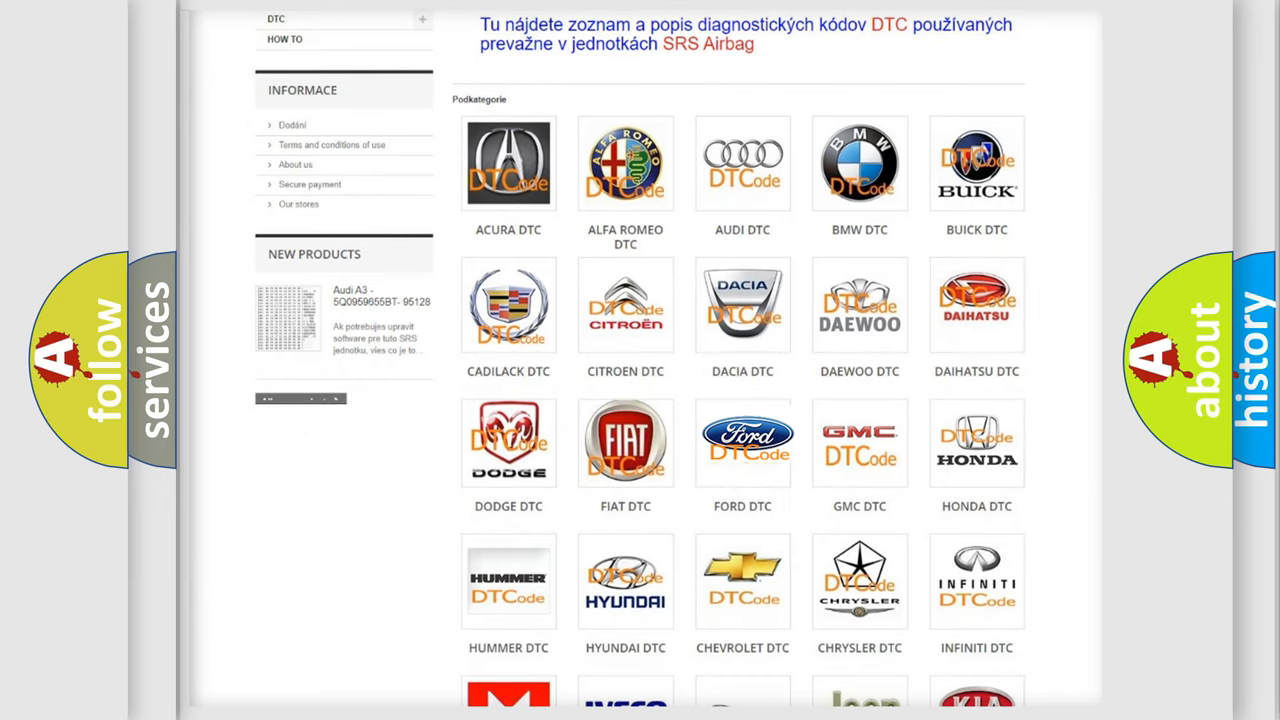
left_click(742, 442)
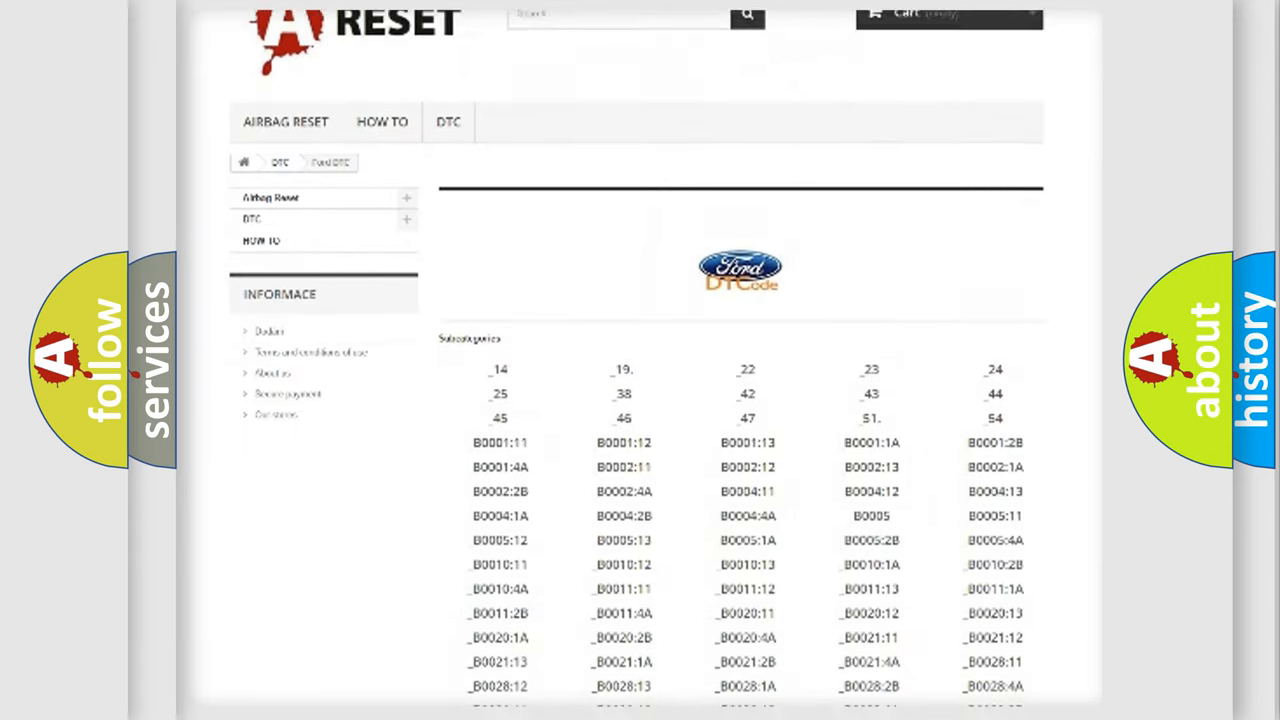
scroll("down", 3)
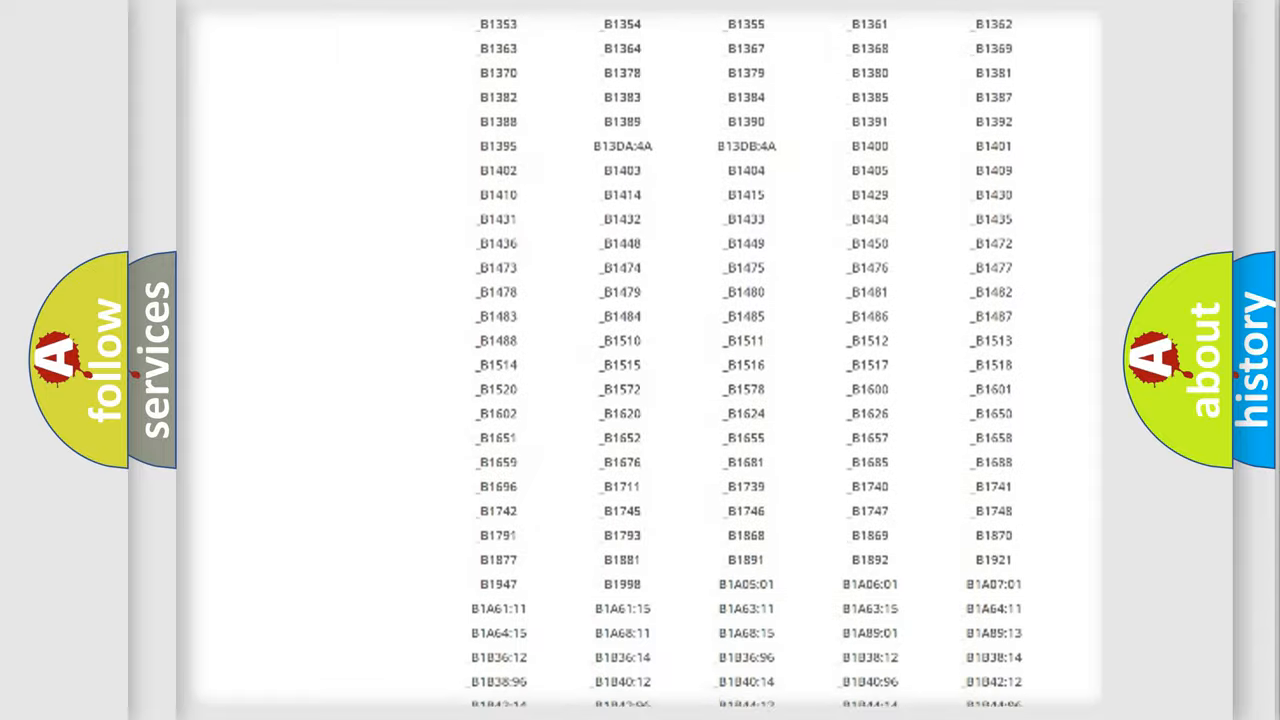
scroll("up", 3)
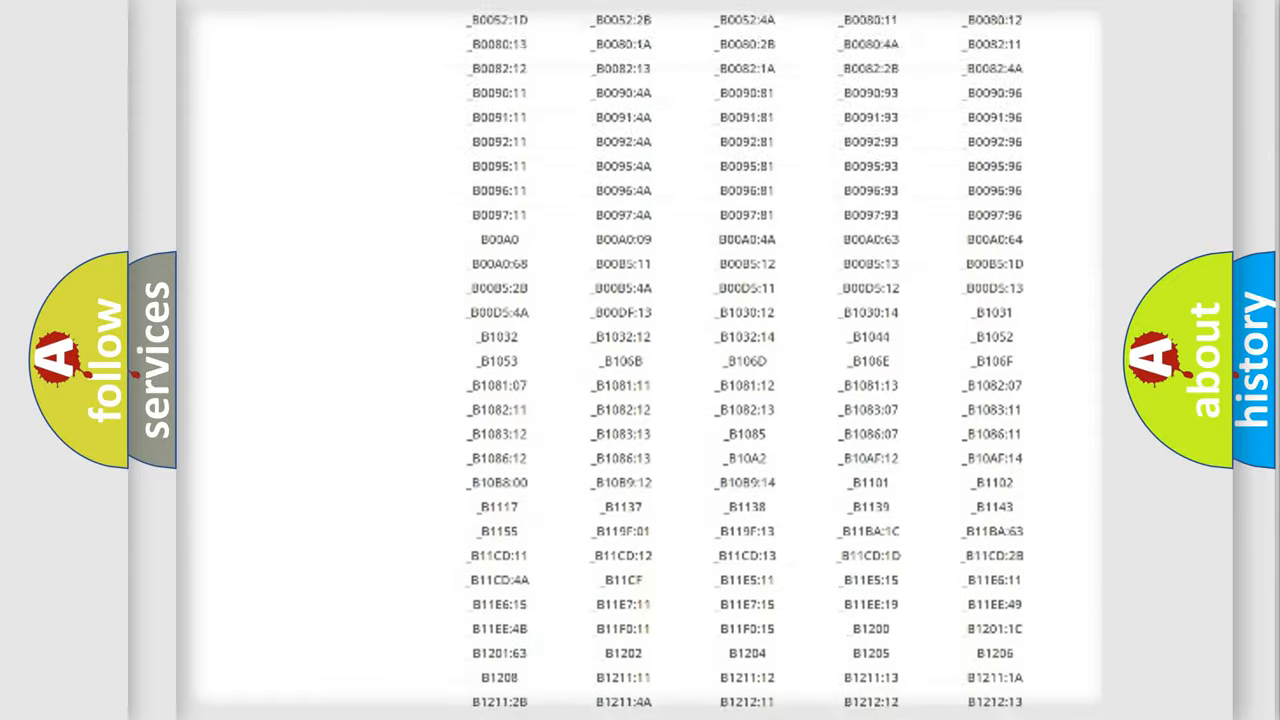